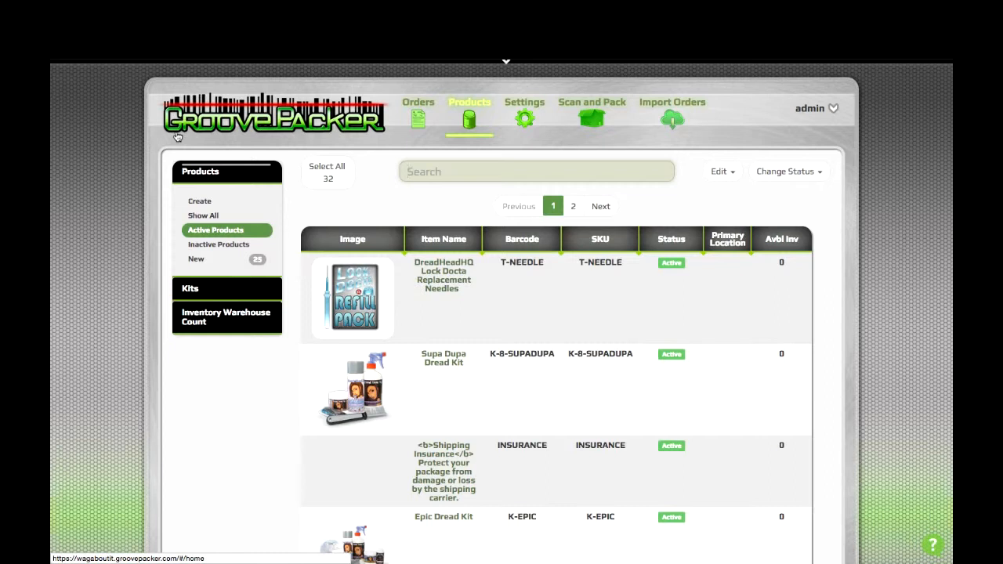
mouse_move(465, 363)
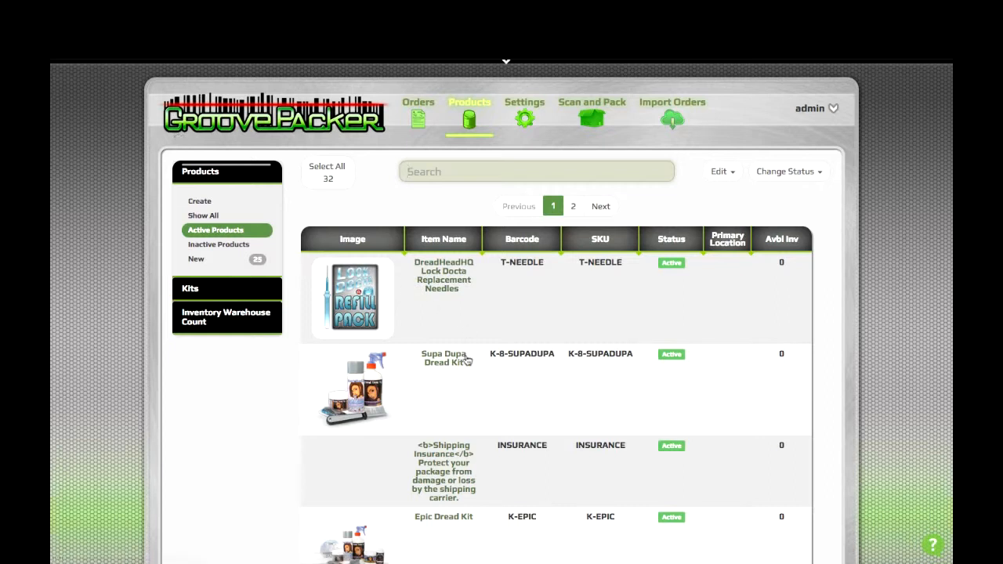
mouse_move(443, 359)
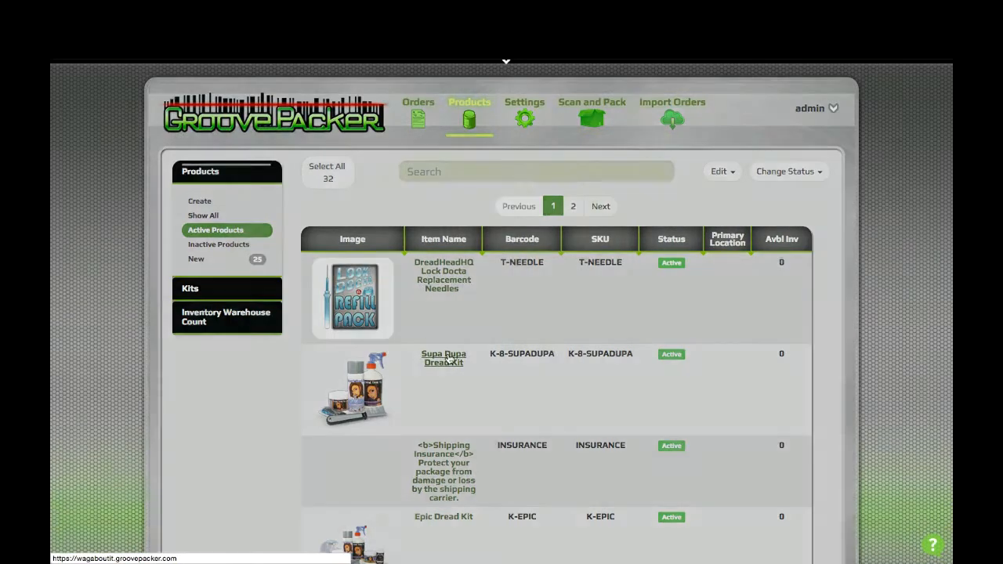
- Open the Supa Dupa Dread Kit (K-8-SUPADUPA) product from the Products list for editing
click(442, 358)
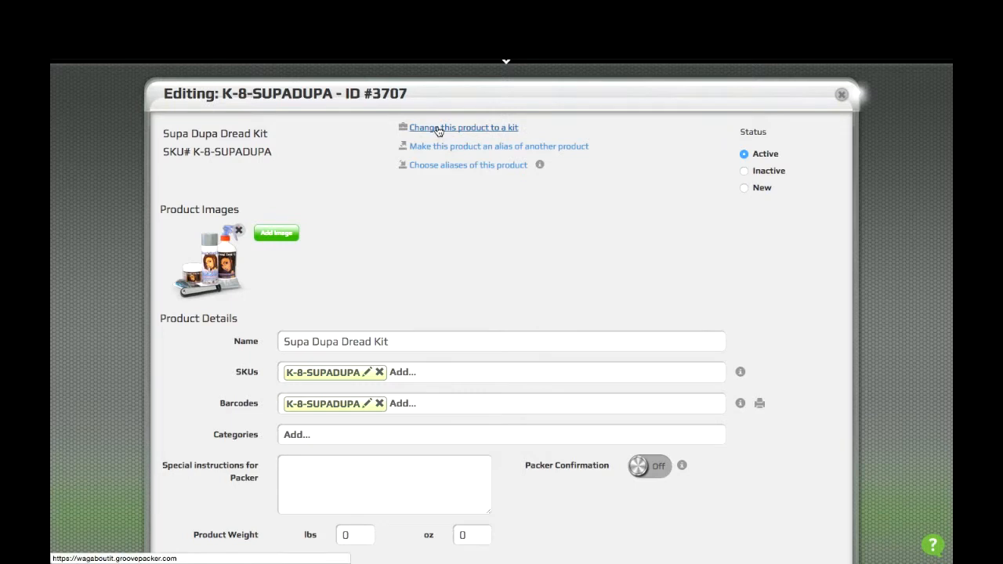
- Convert Supa Dupa Dread Kit into a kit and bring its empty Kit Options table into view
click(463, 127)
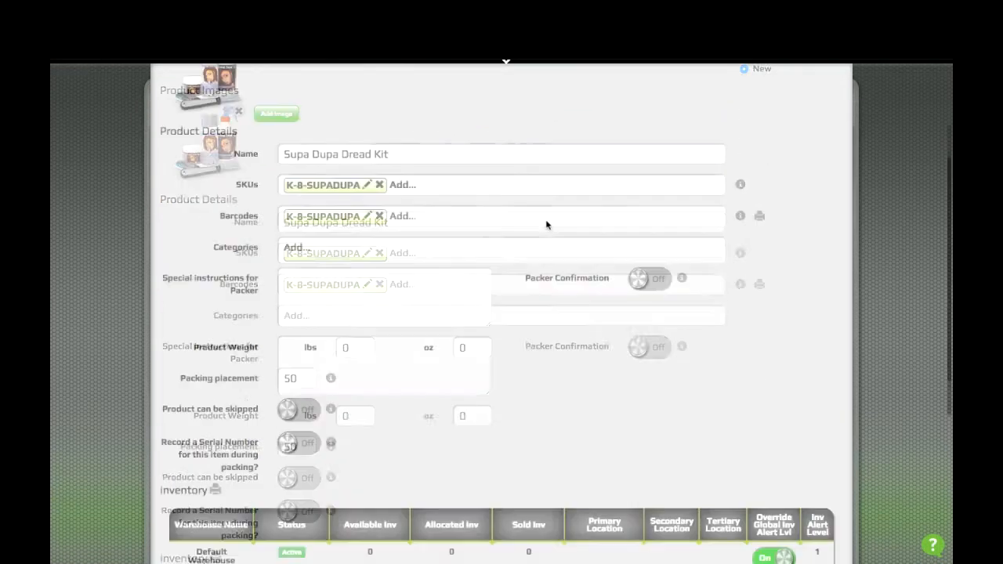
scroll(down, 3)
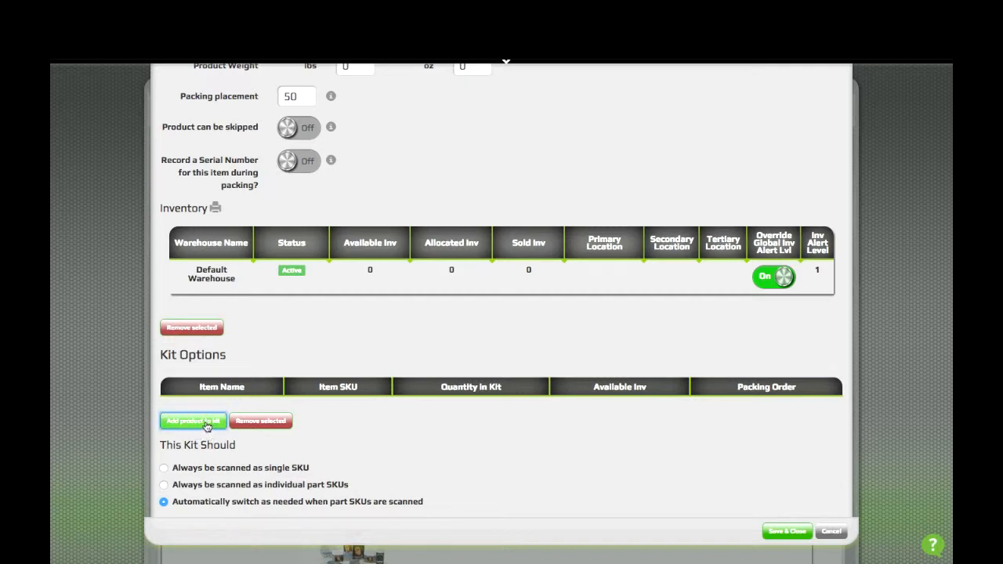
- Search P-wax, accel and t-comb to pick Dreadlocks Wax, Locking Accelerator and Dreadlocks Comb
click(193, 420)
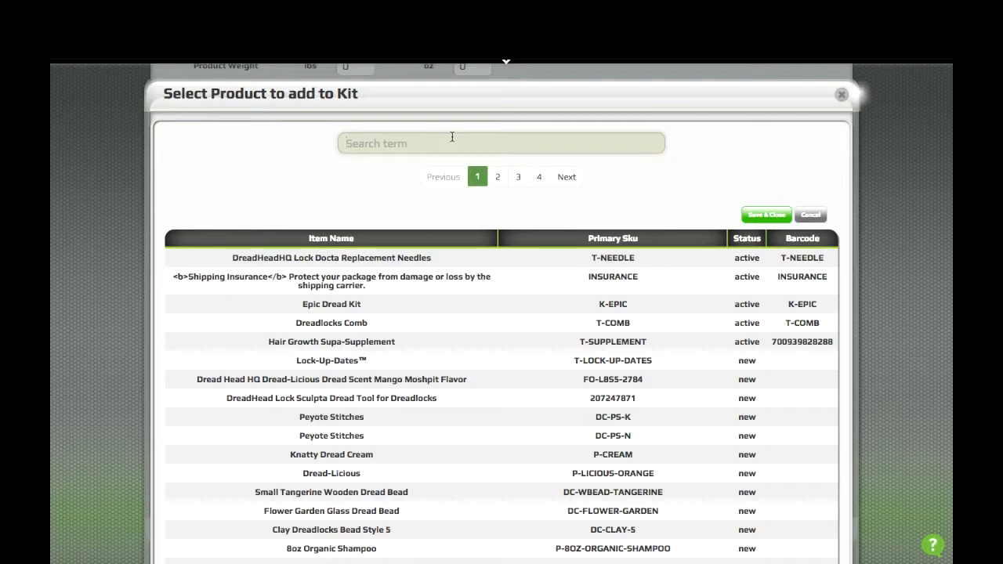
text(P-wax)
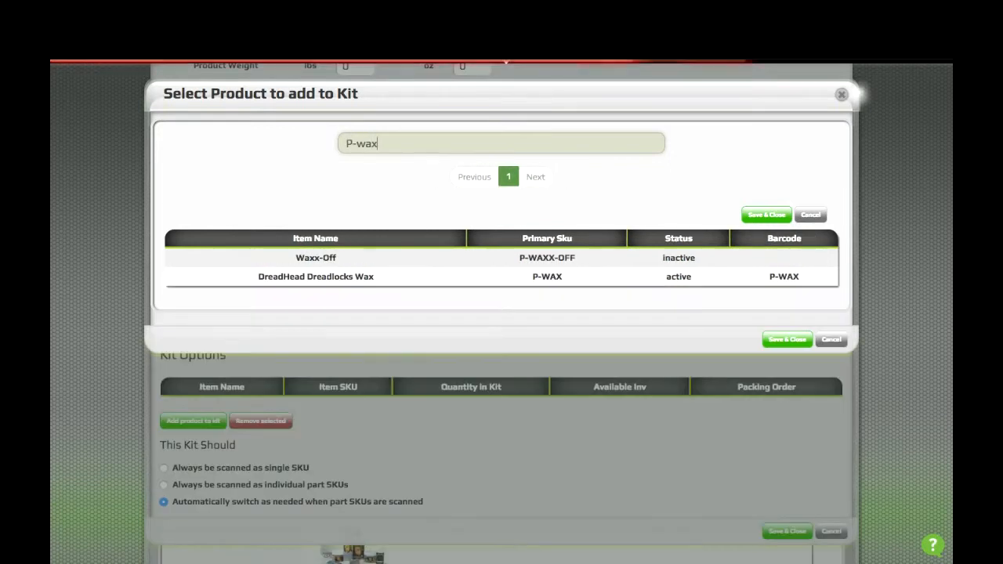
mouse_move(426, 275)
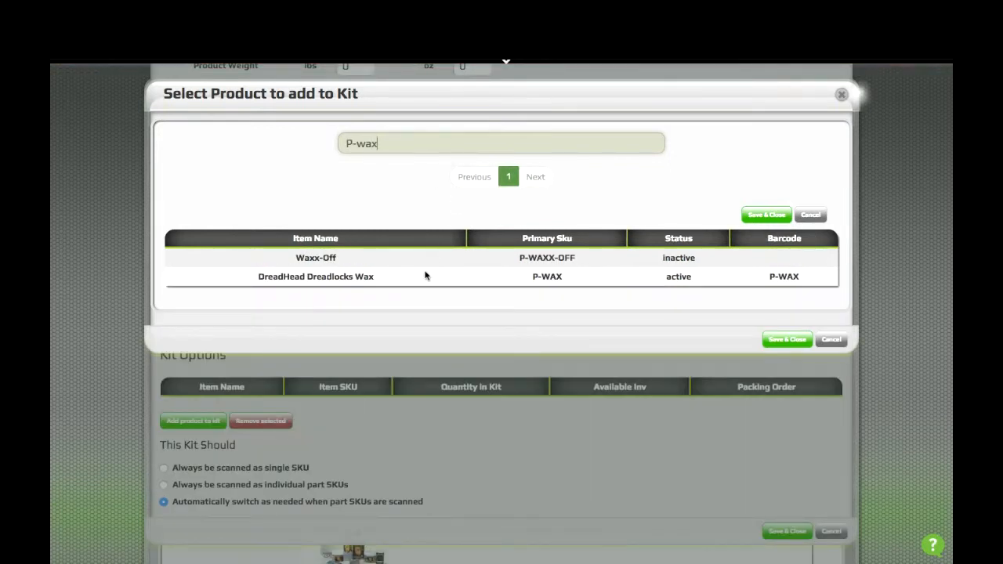
click(315, 276)
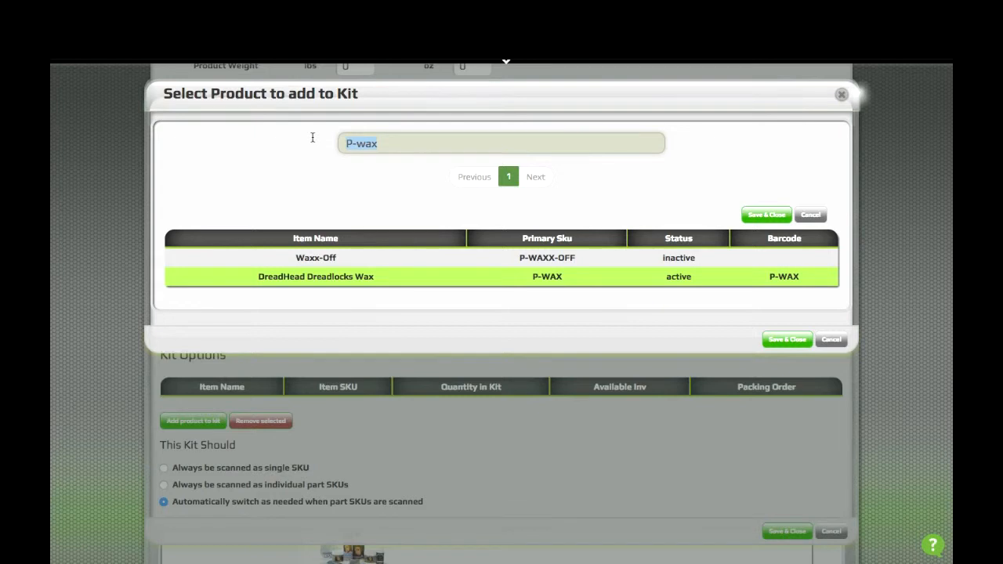
text(accel)
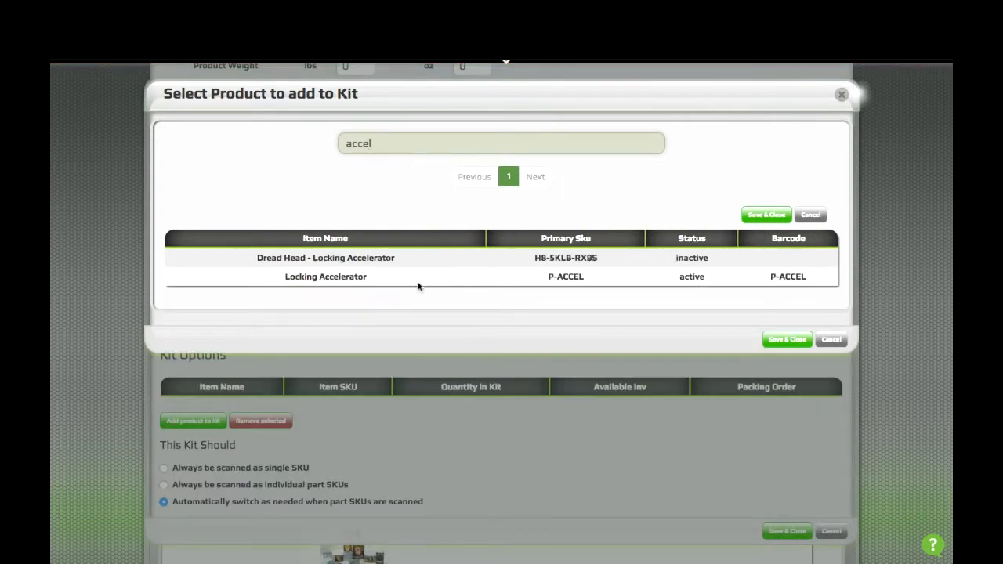
click(325, 276)
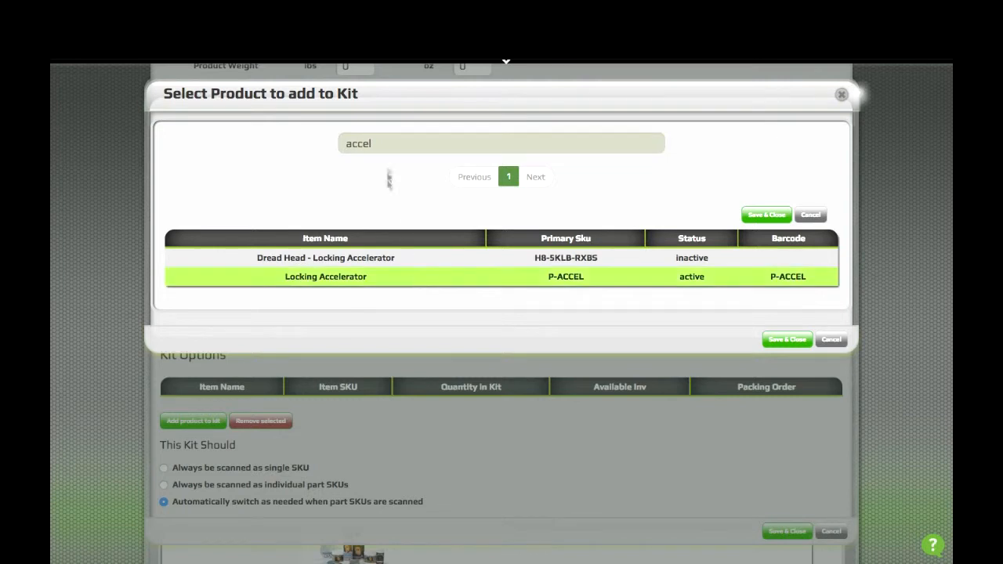
triple_click(358, 143)
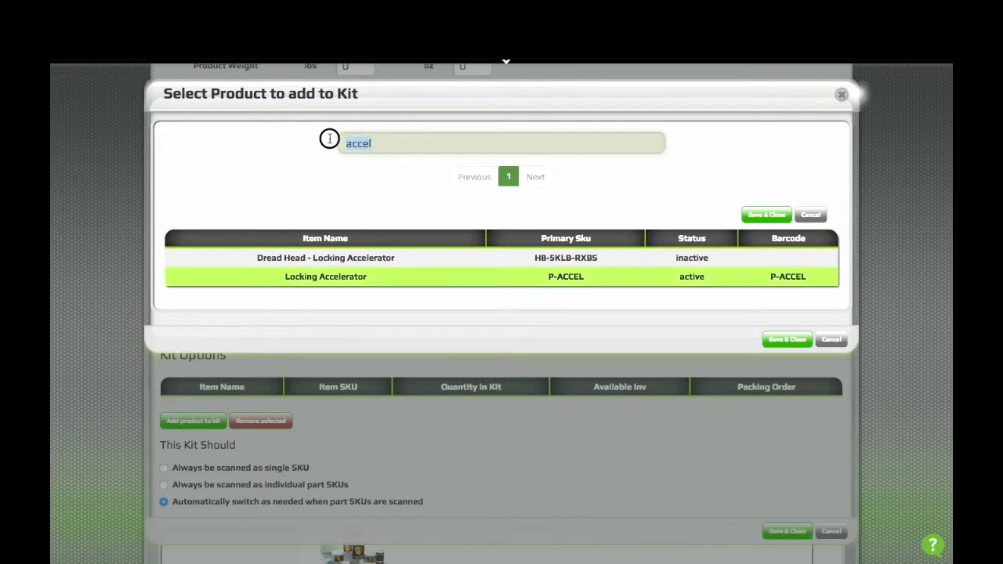
text(t-com)
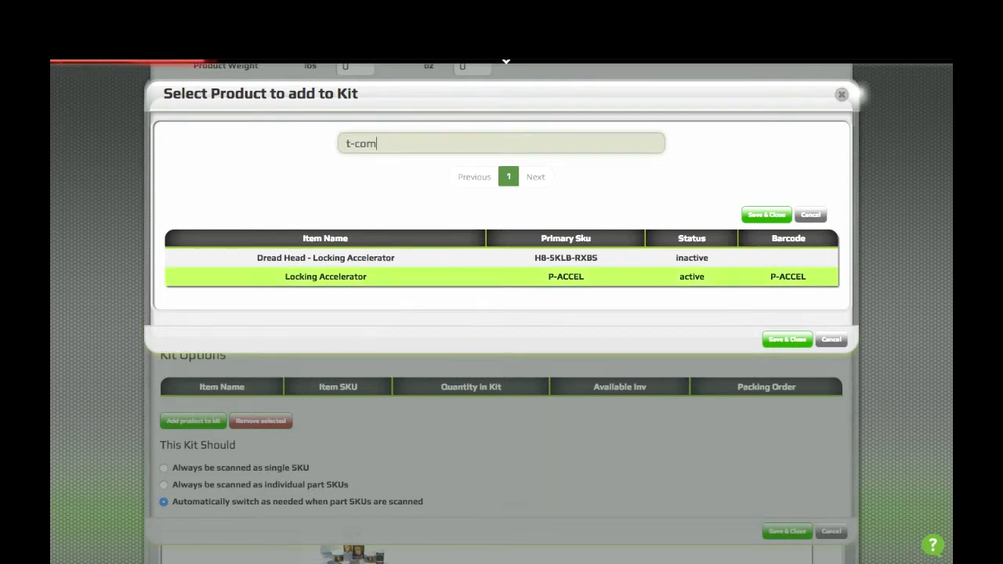
text(b)
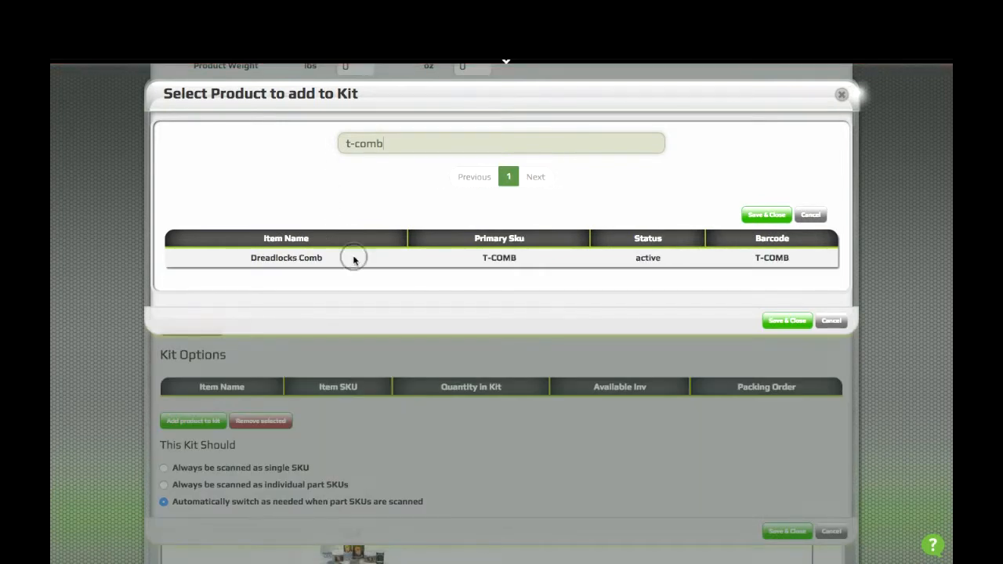
click(355, 258)
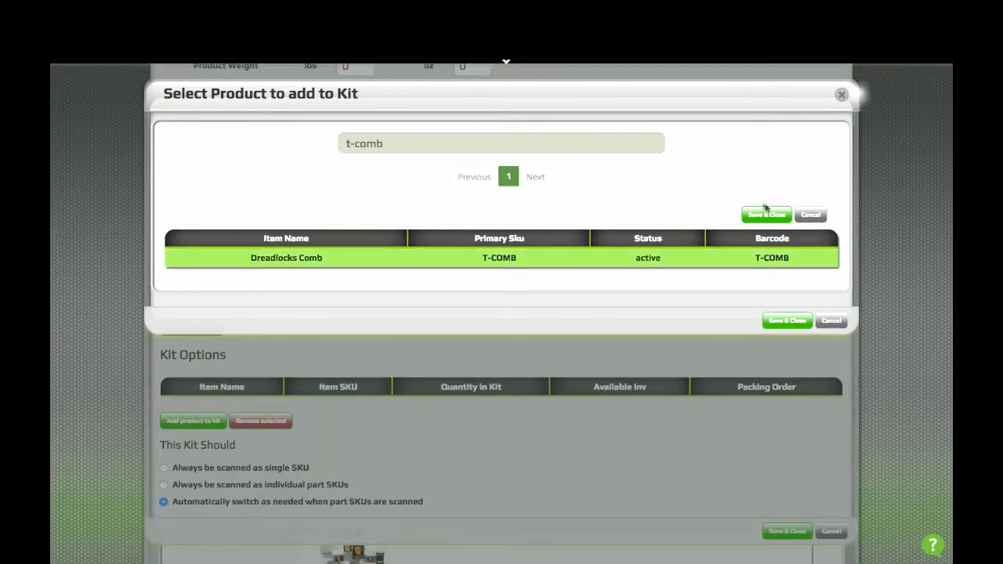
- Add the three chosen products to the kit and set Locking Accelerator's quantity to 2
click(766, 214)
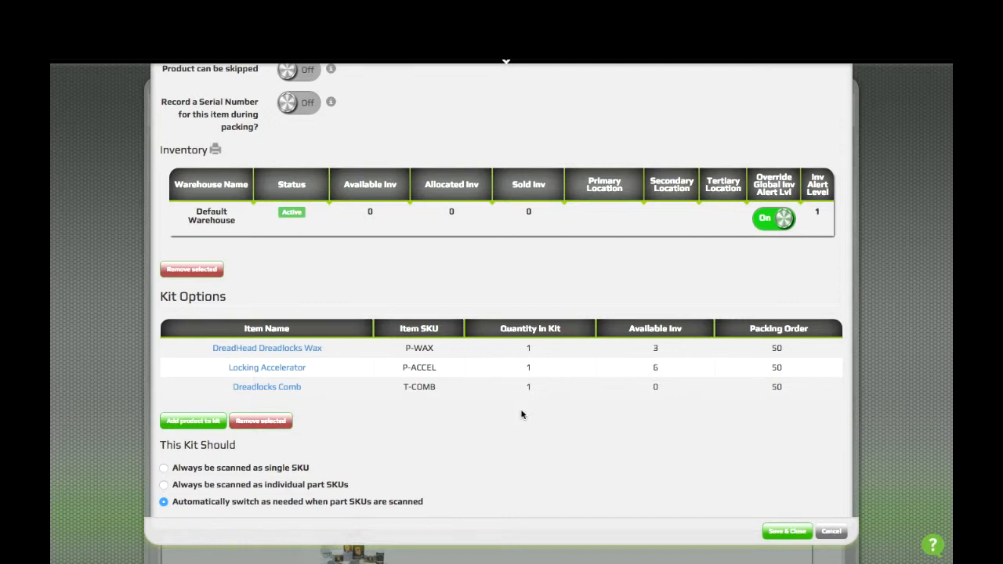
click(526, 367)
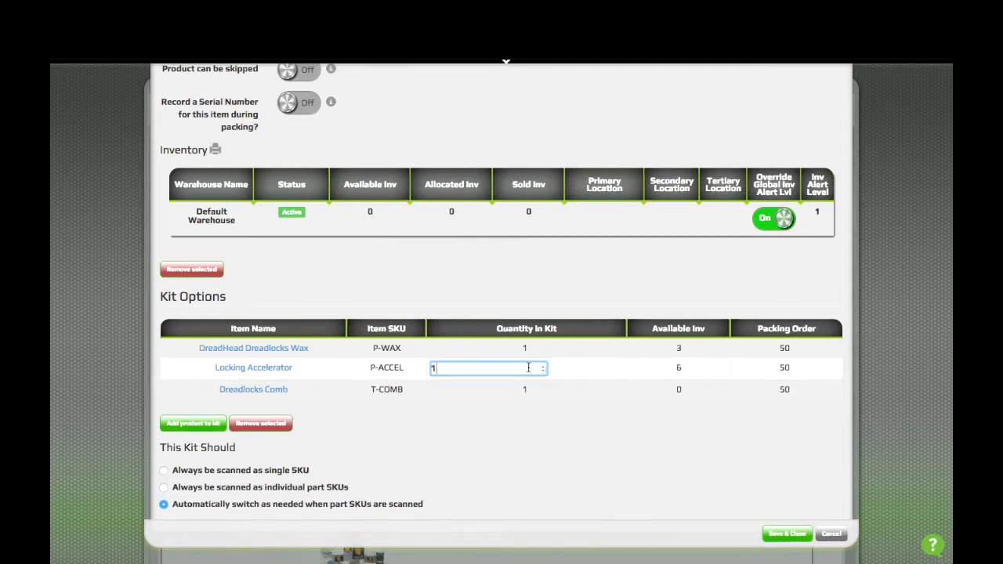
text(2)
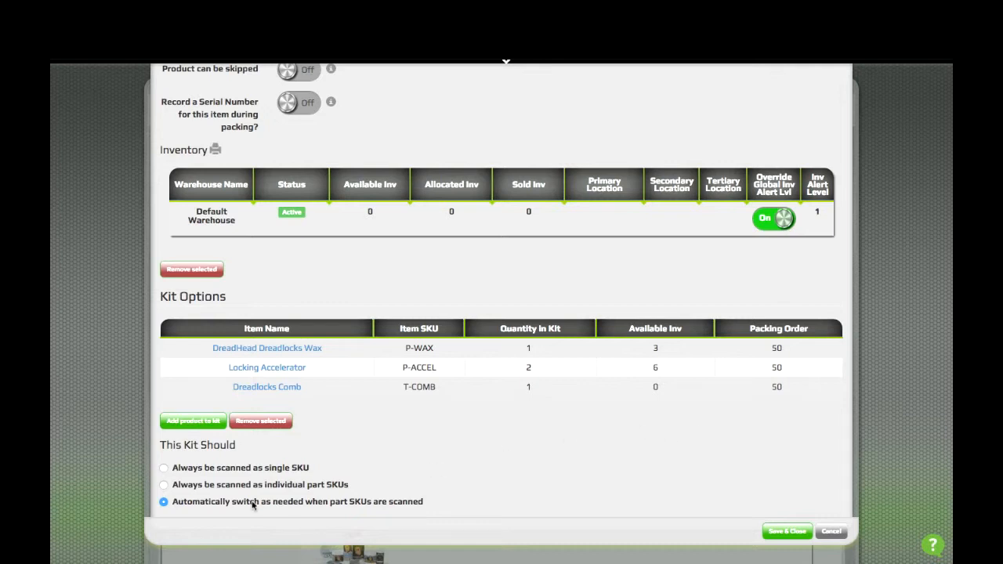
mouse_move(465, 420)
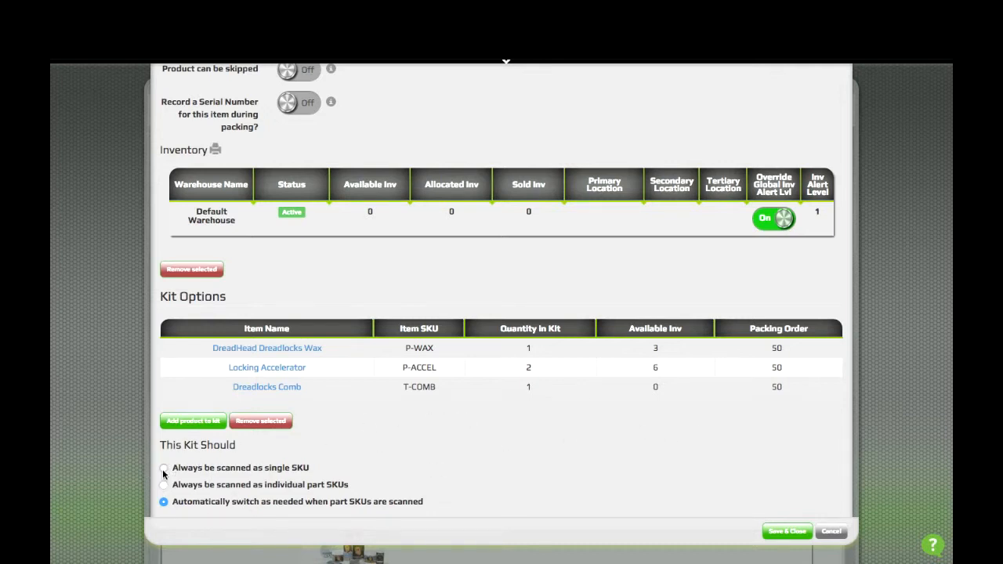
click(164, 468)
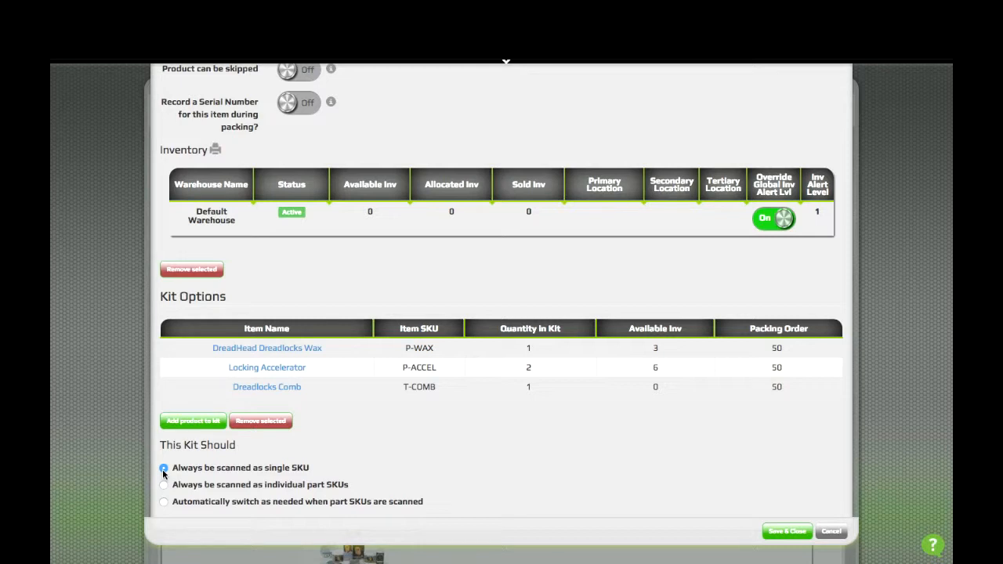
click(165, 485)
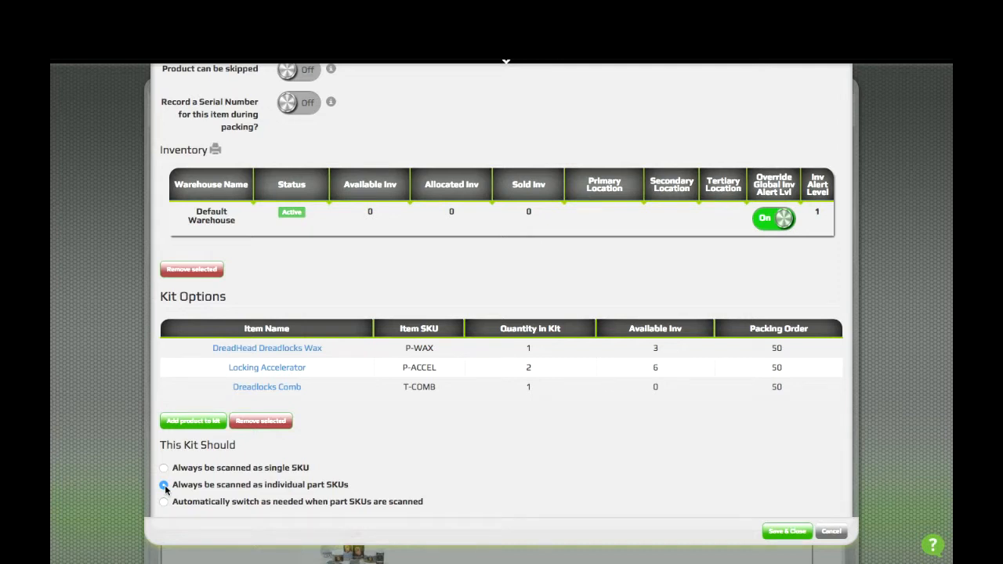
click(163, 484)
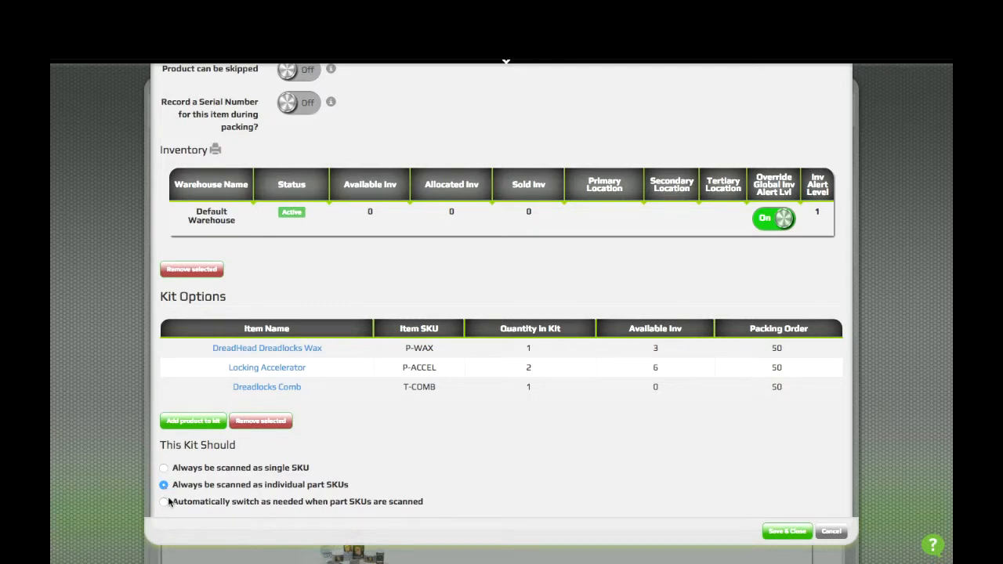
click(165, 502)
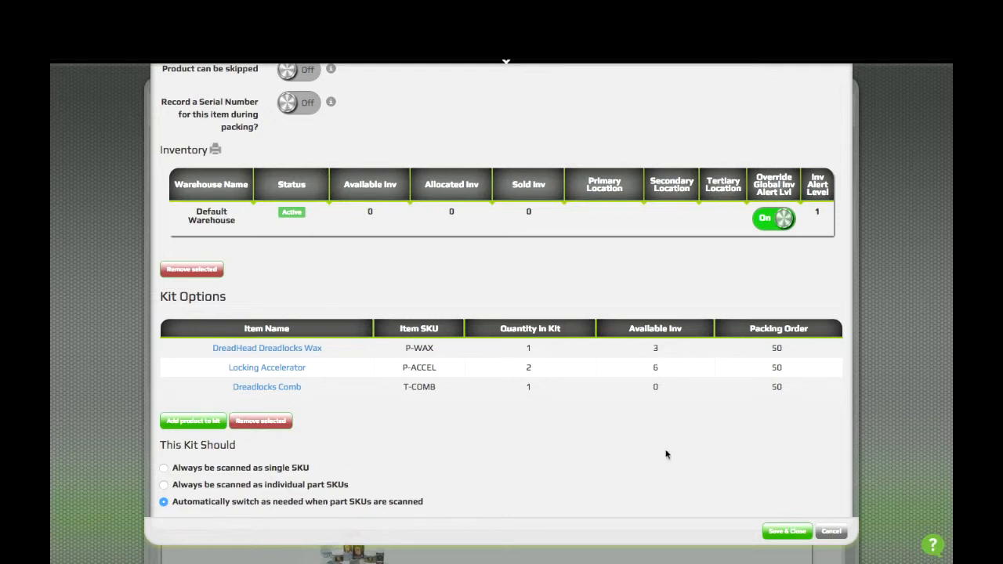
mouse_move(503, 498)
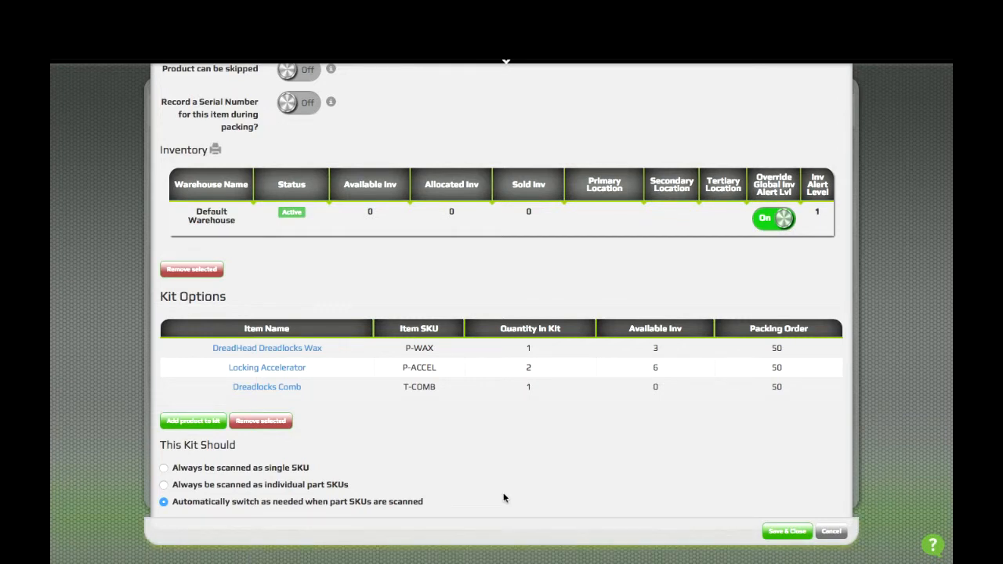
mouse_move(560, 271)
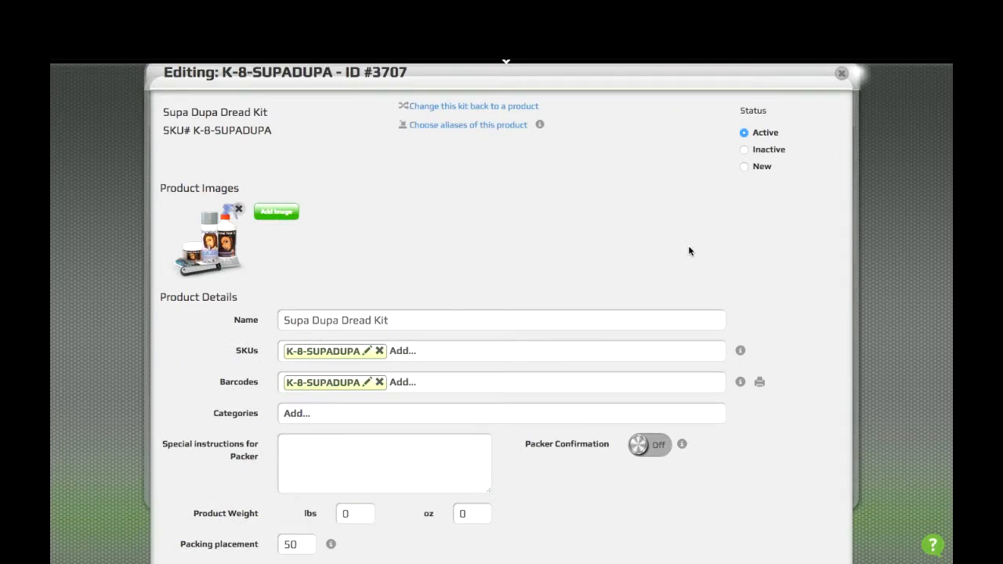
mouse_move(247, 365)
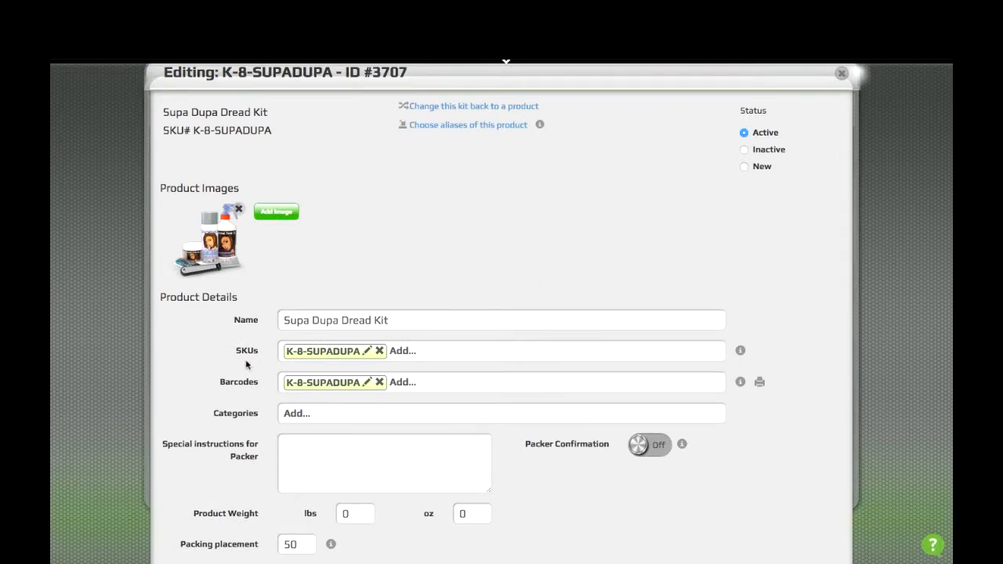
mouse_move(241, 376)
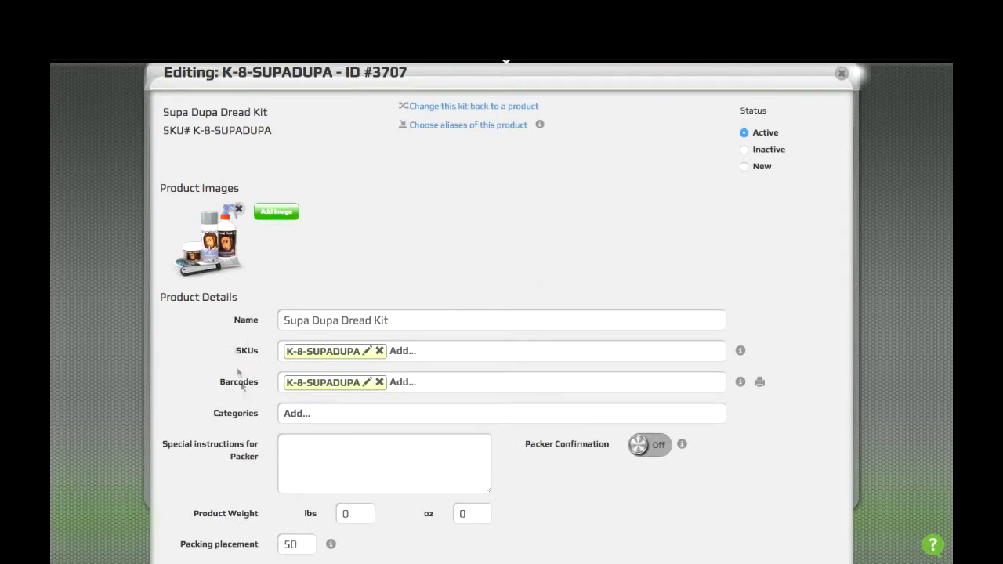
- Scroll down the awaiting orders list after leaving the kit editor
scroll(down, 3)
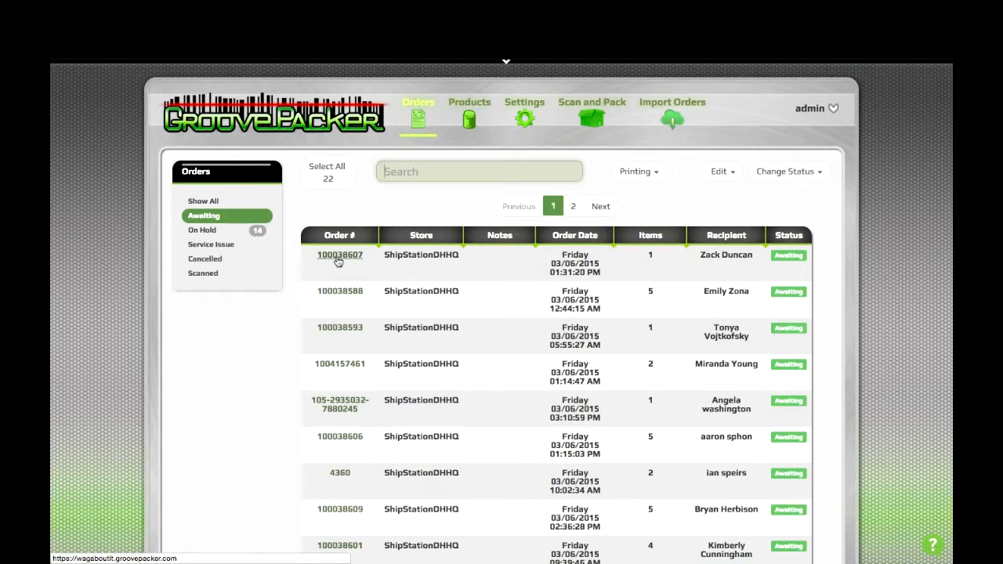
- Open order 100038607 in Scan and Pack, awaiting the Supa Dupa Dread Kit
click(339, 257)
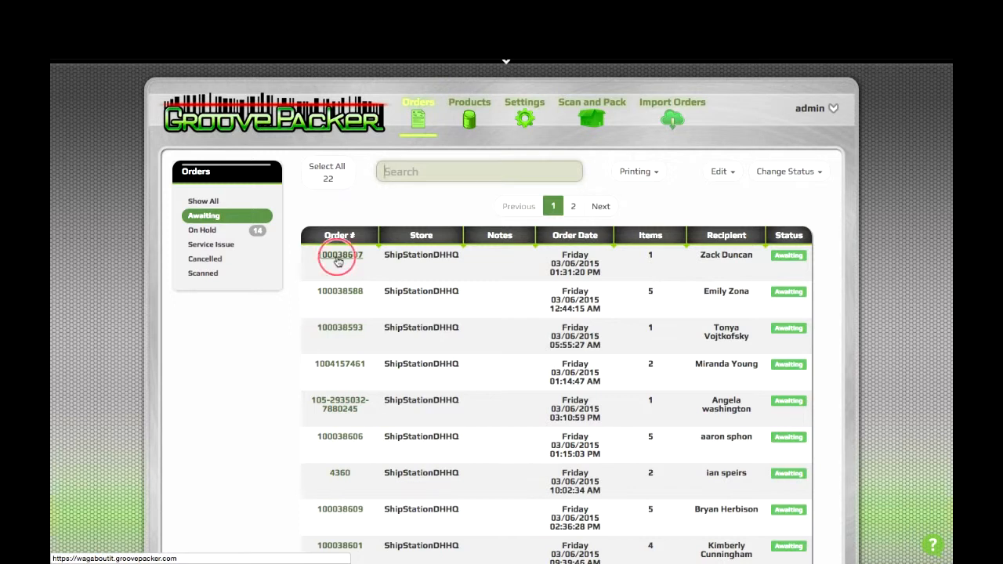
click(337, 256)
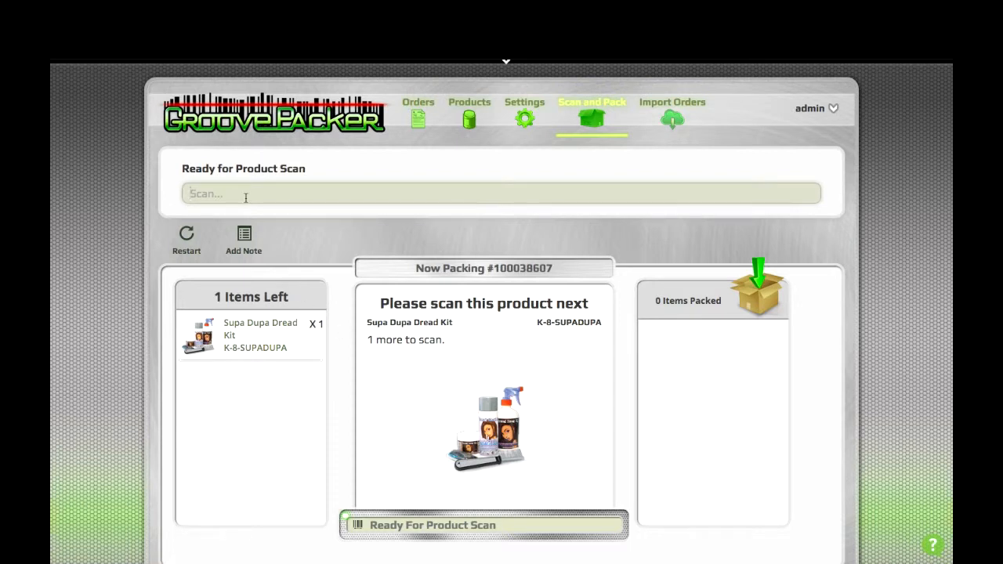
- Scan the kit part SKUs T-COMB and P-WAX until order 100038607 completes
text(T)
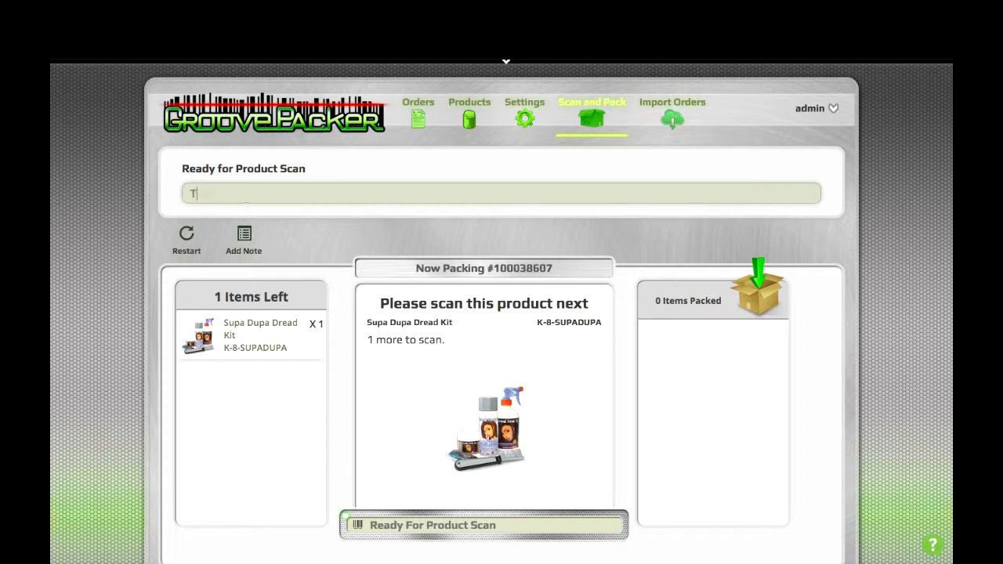
text(-CO)
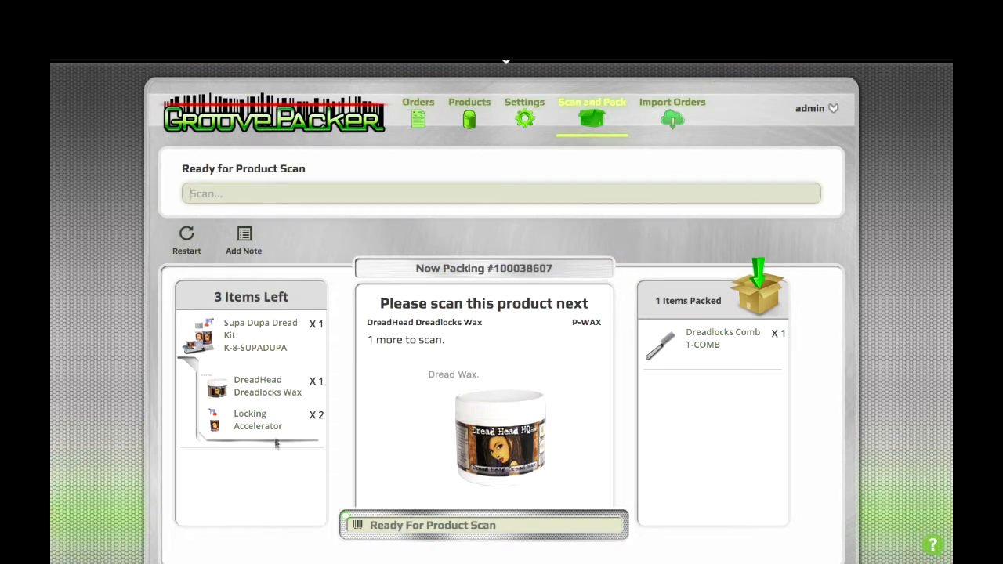
mouse_move(242, 368)
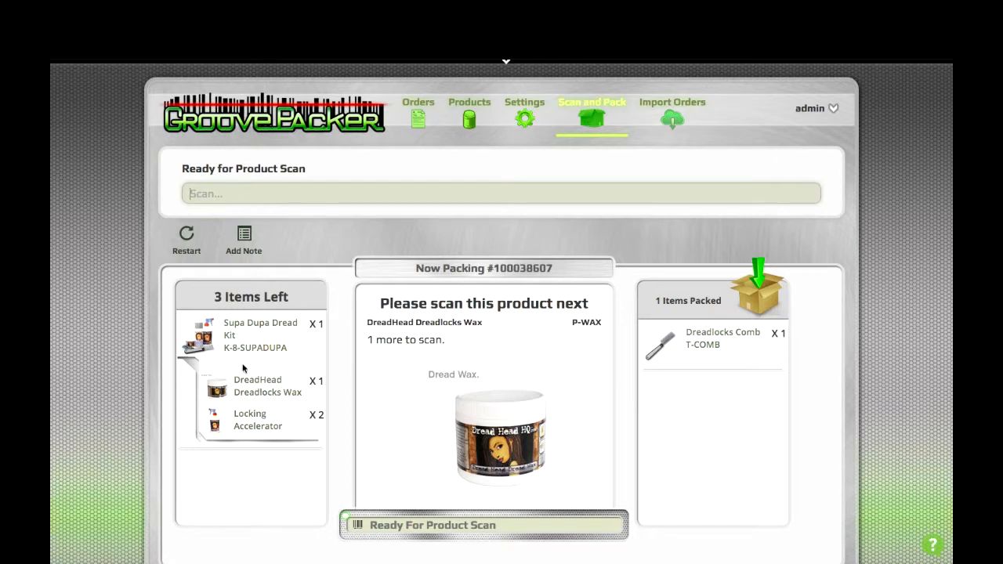
mouse_move(737, 377)
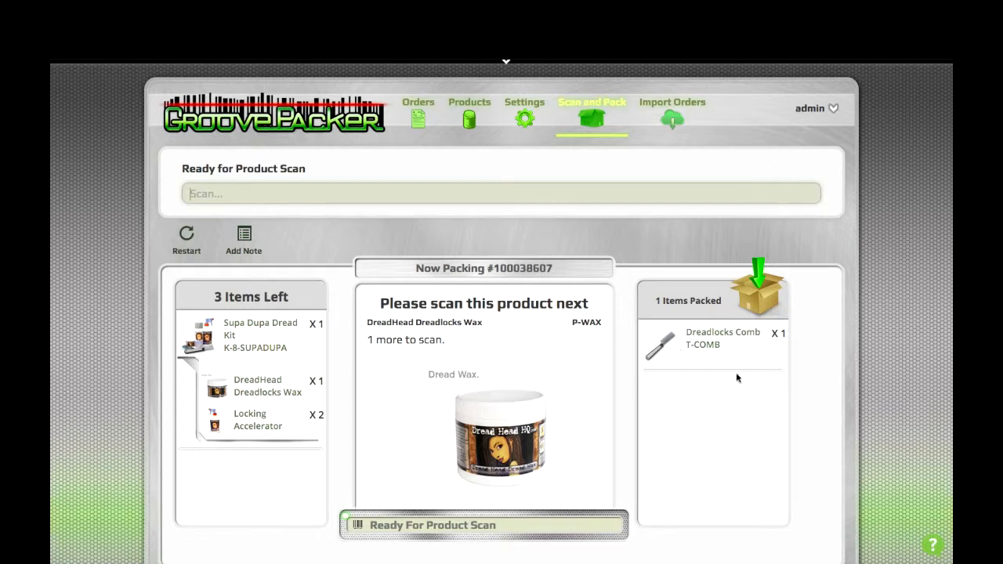
mouse_move(252, 405)
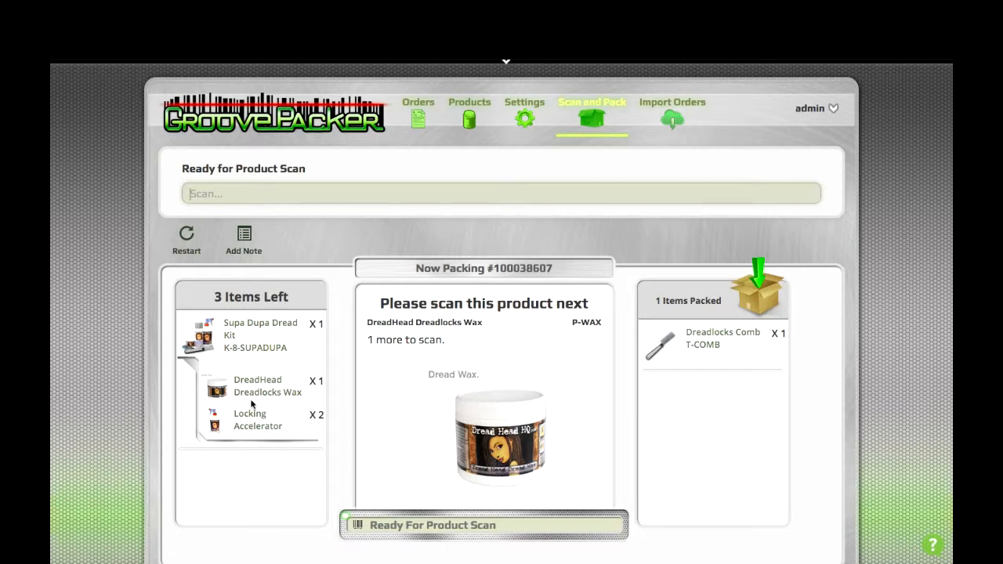
mouse_move(485, 364)
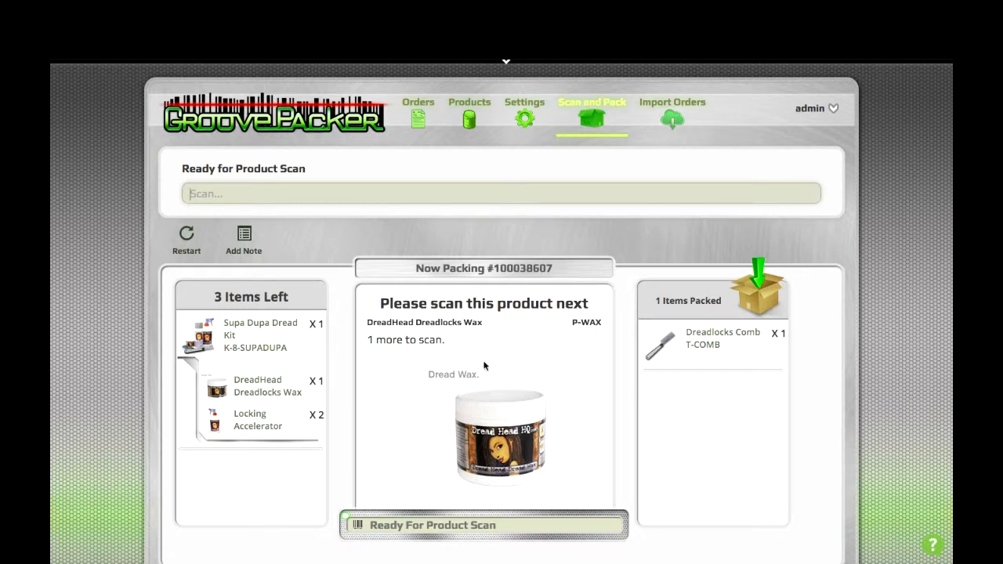
text(P-WAX)
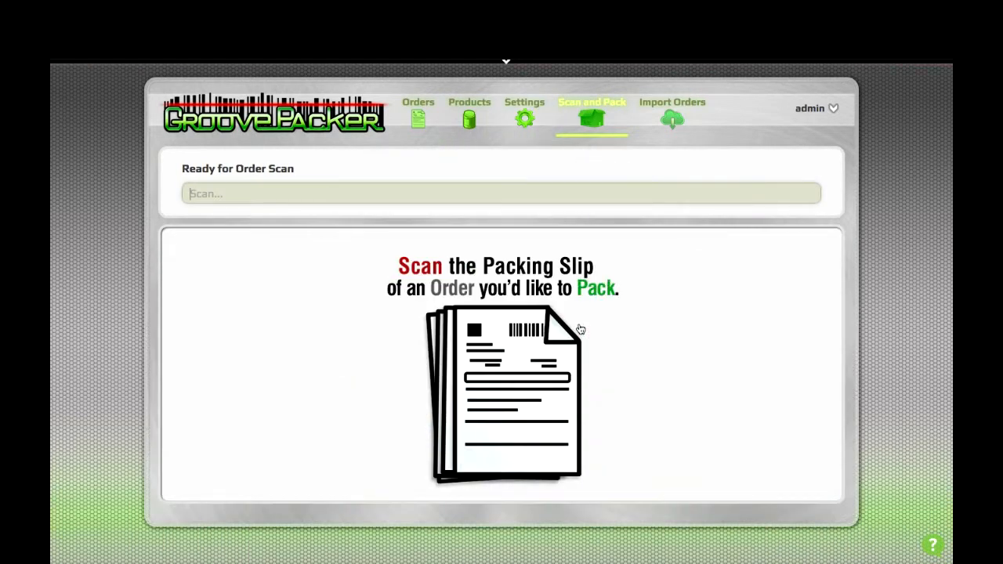
- Confirm order 100038607 left the awaiting orders, then view the active products list
click(417, 118)
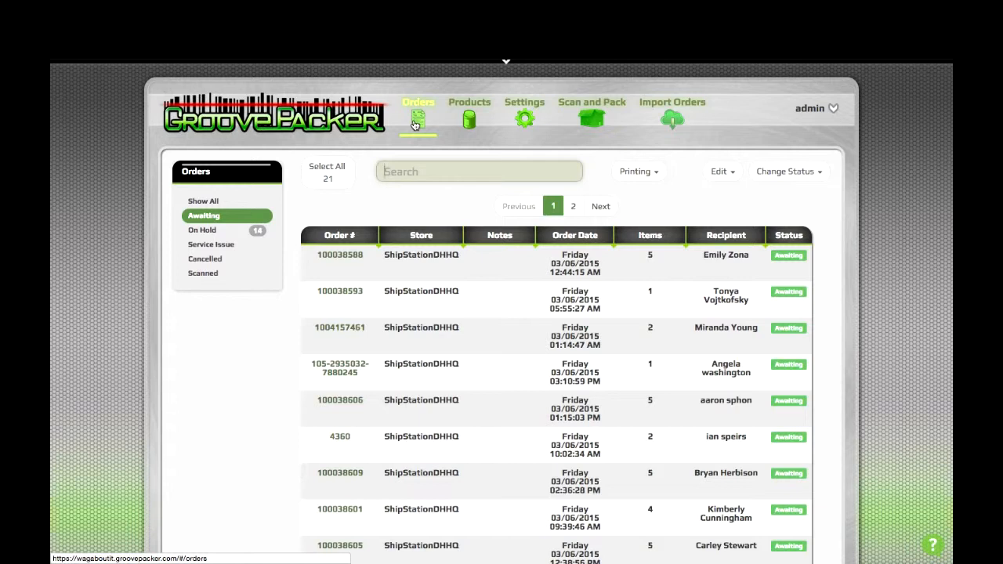
click(469, 114)
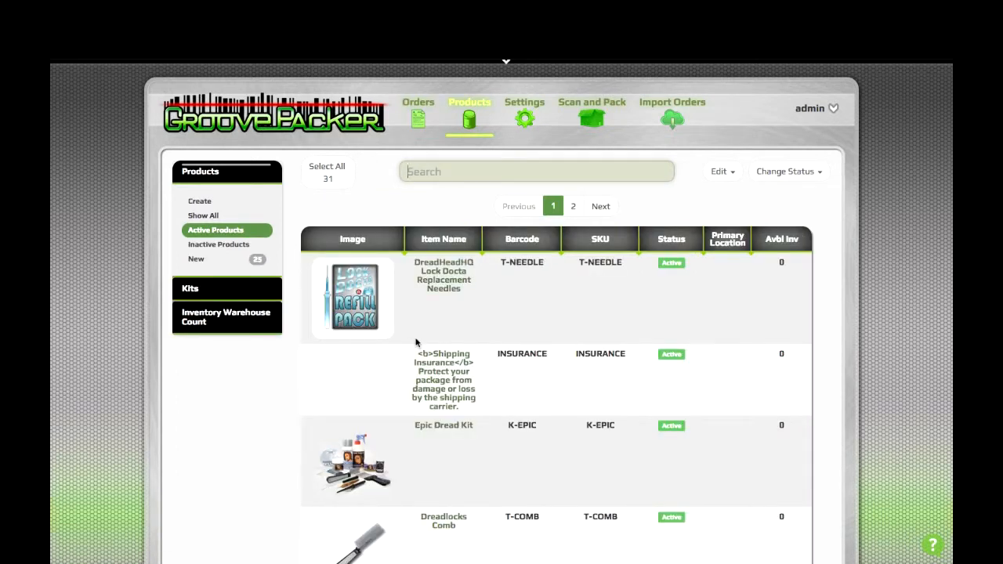
- Find the new Dreadlocks Comb product (T-COMB 1) in the list and open it for editing
scroll(down, 3)
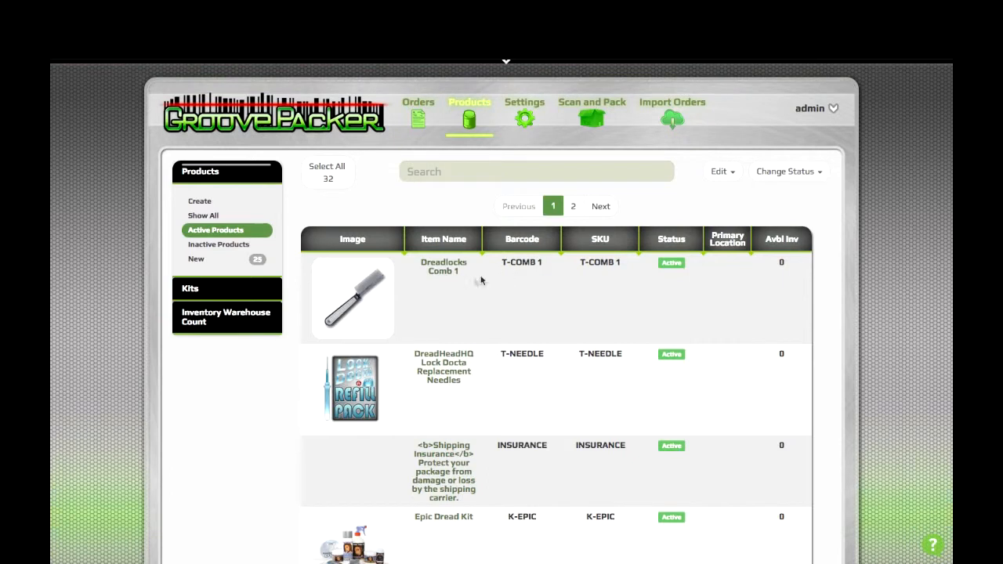
mouse_move(443, 271)
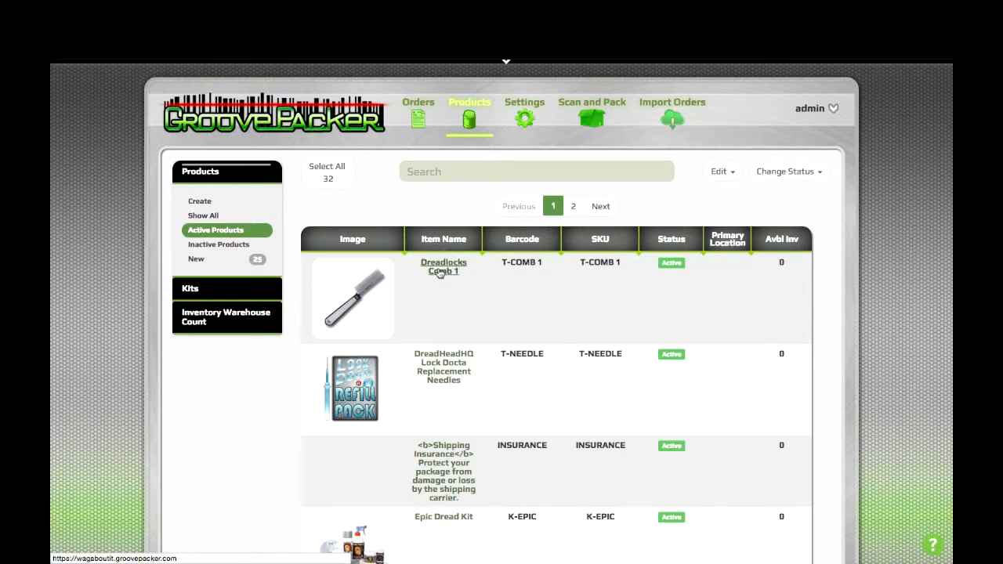
click(444, 266)
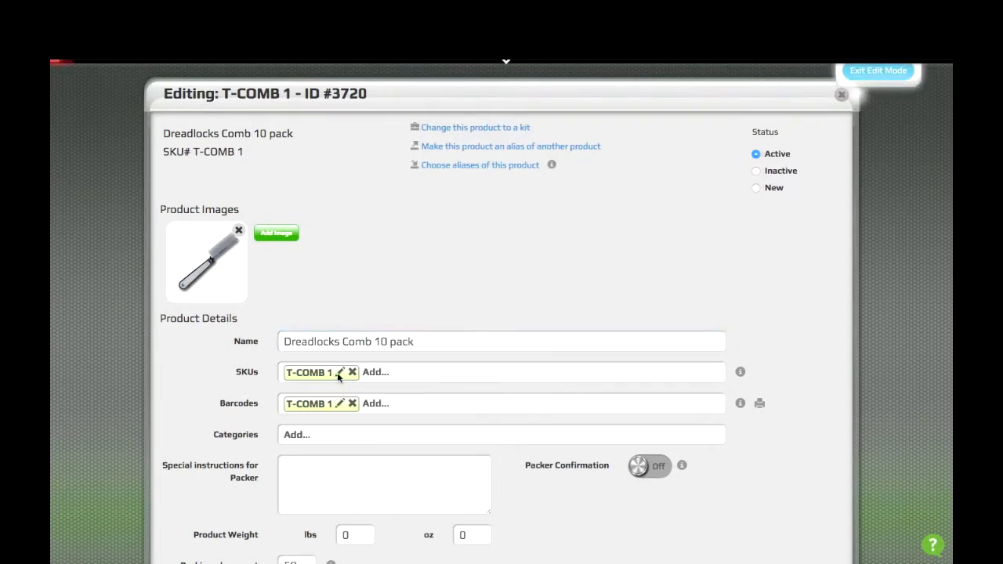
- Set the comb product's SKU and barcode to T-COMB-10PACK and convert it to a kit
click(341, 372)
text(-10PACK)
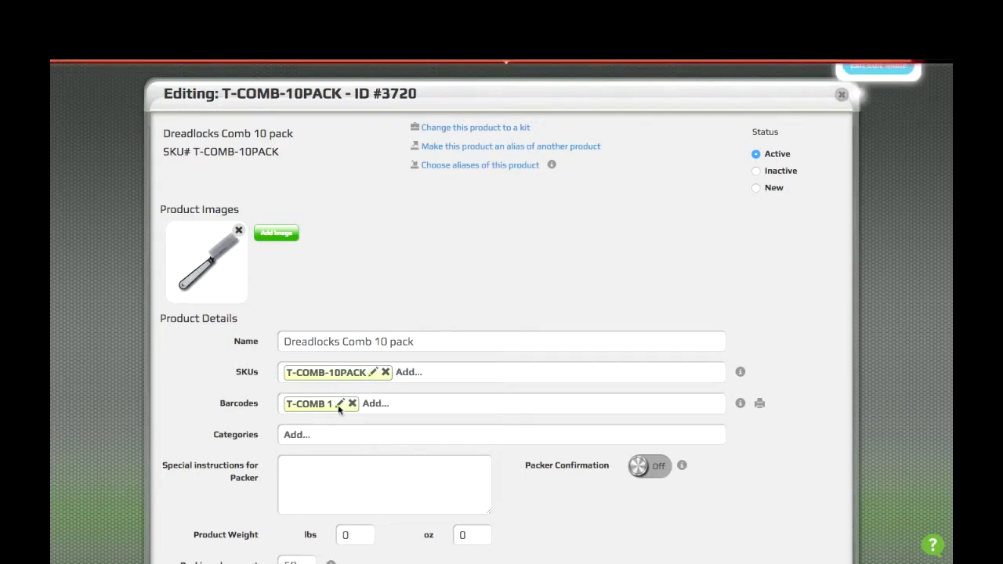
click(340, 403)
text(-10PACK)
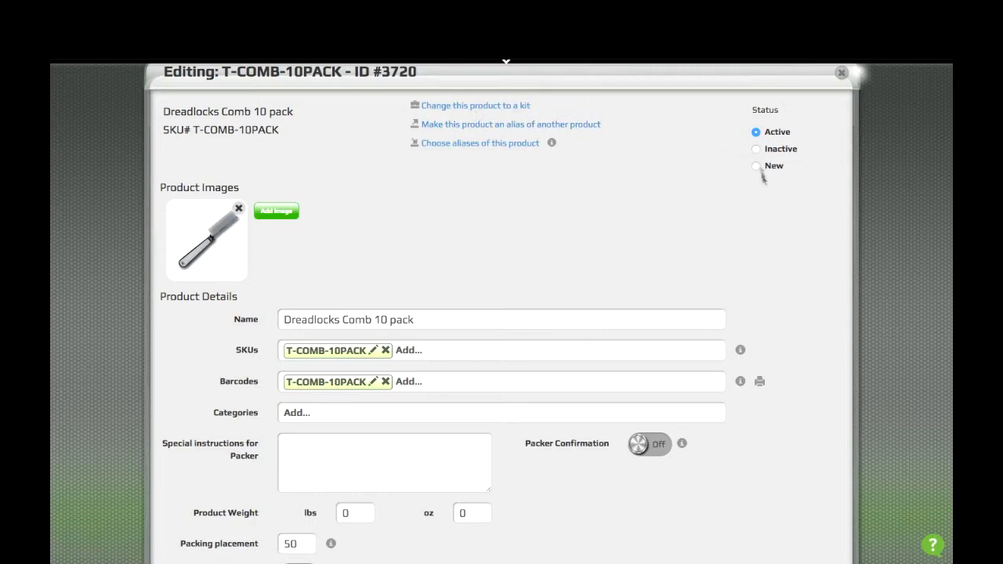
click(475, 105)
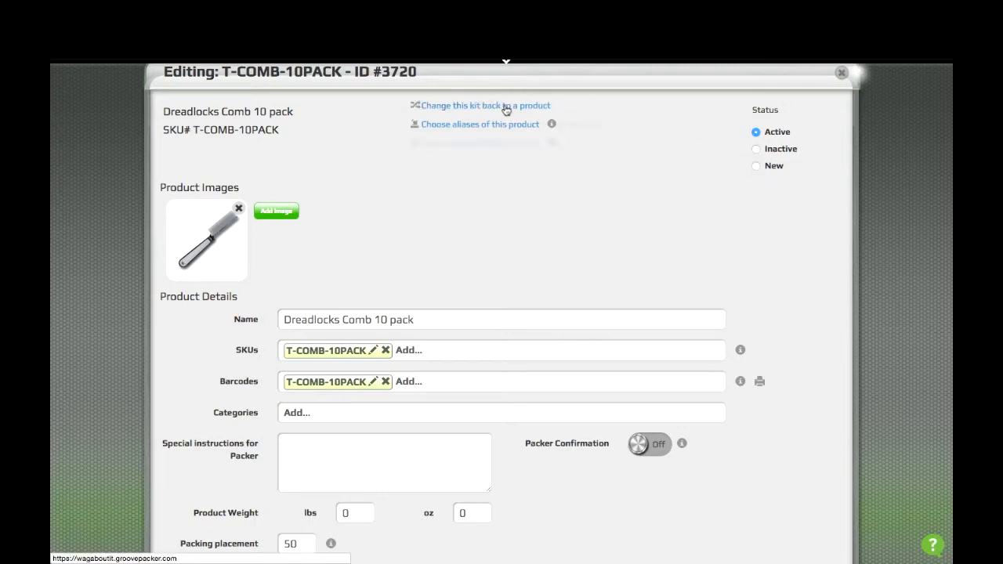
click(755, 165)
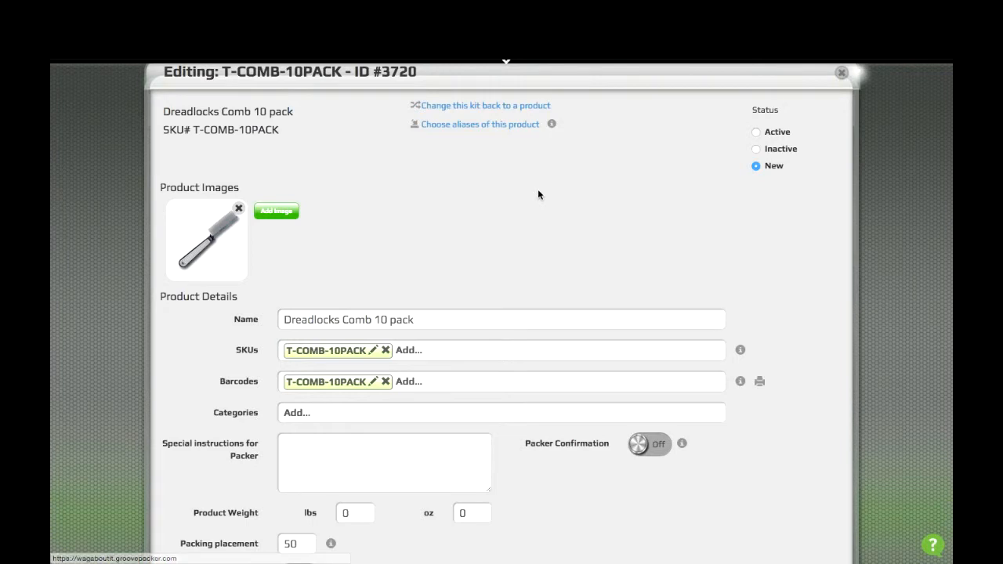
scroll(down, 3)
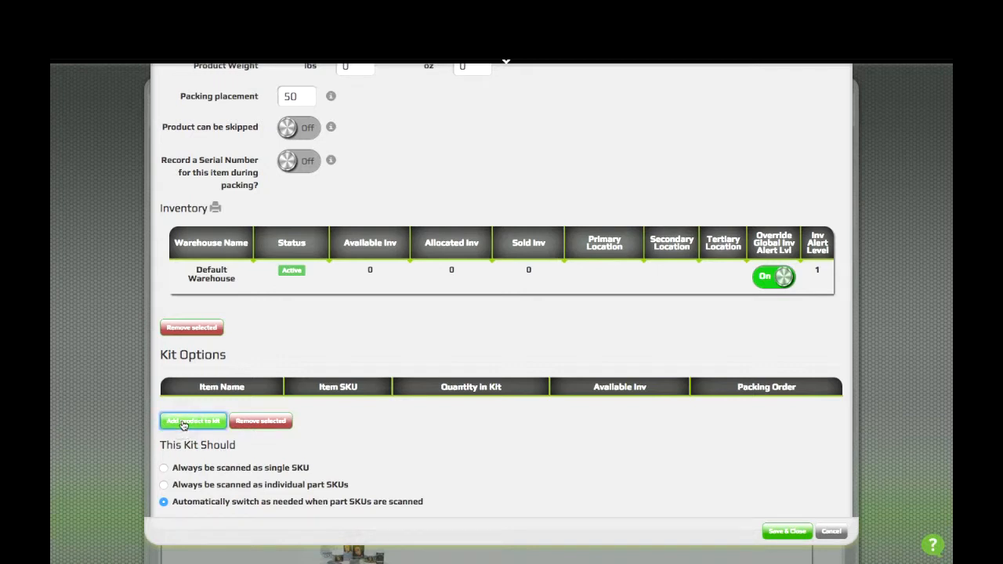
- Search for the comb and add Dreadlocks Comb (T-COMB) to the kit
click(192, 420)
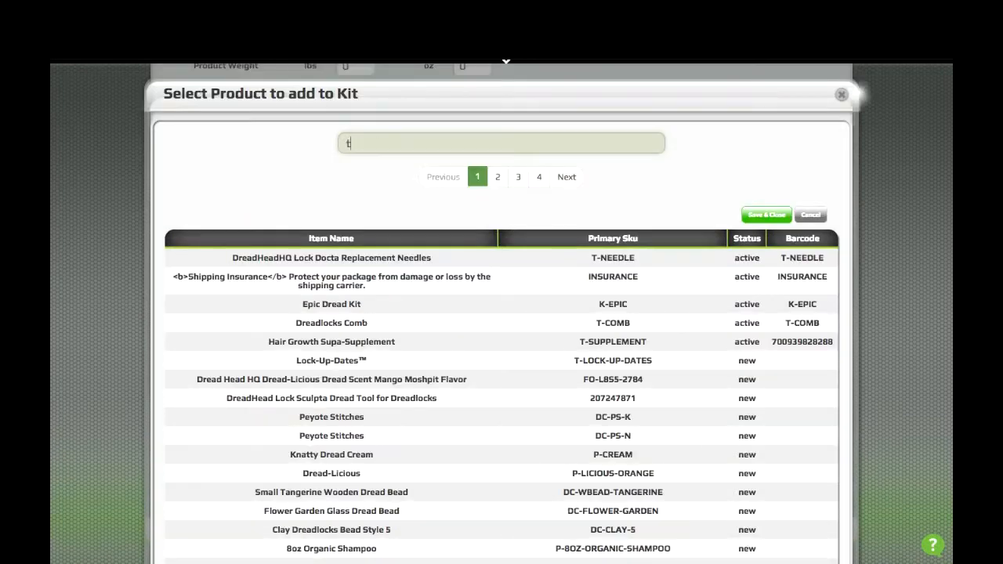
text(-com)
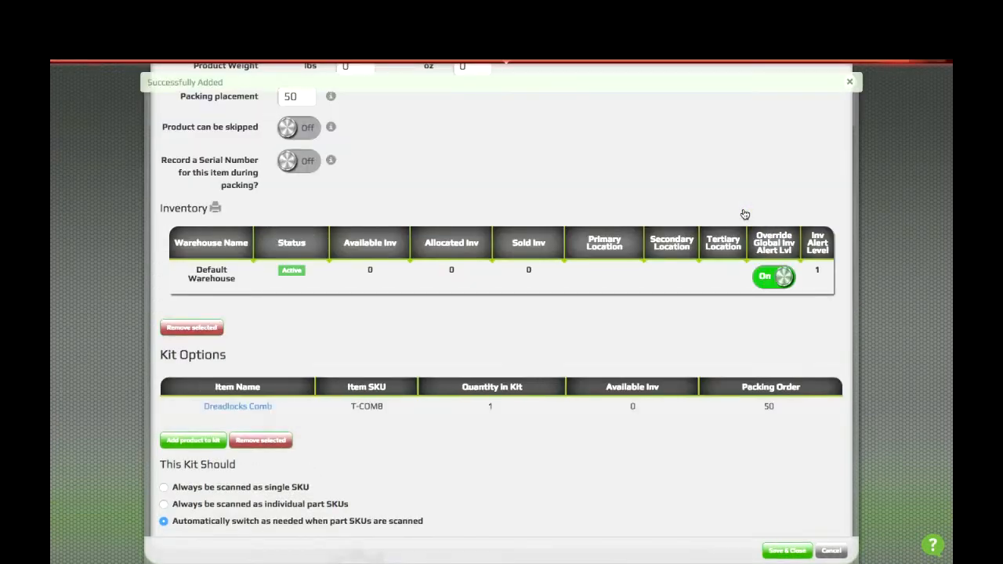
- Set the comb quantity to 10, save the kit, and show the Kits list
click(847, 81)
text(0)
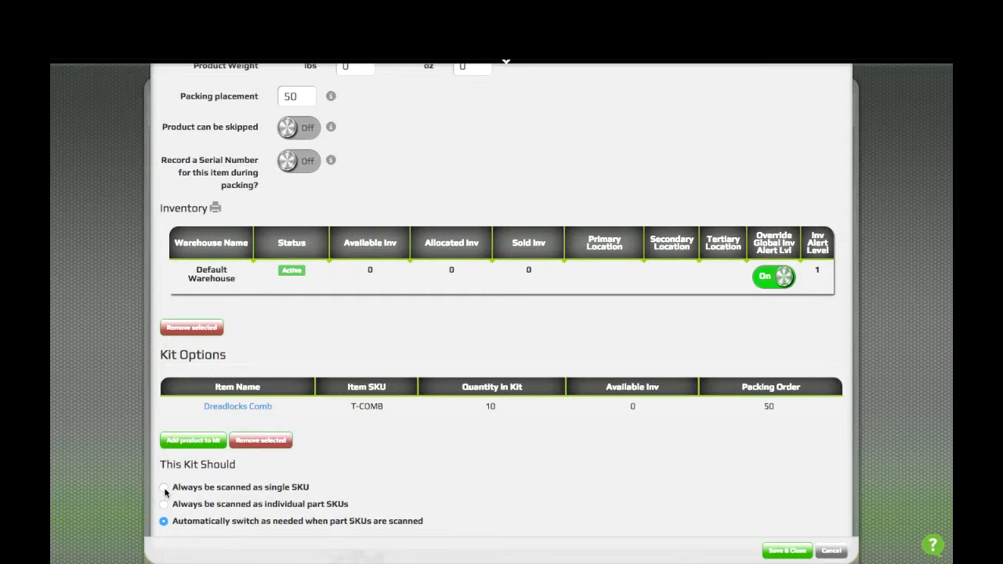
click(163, 487)
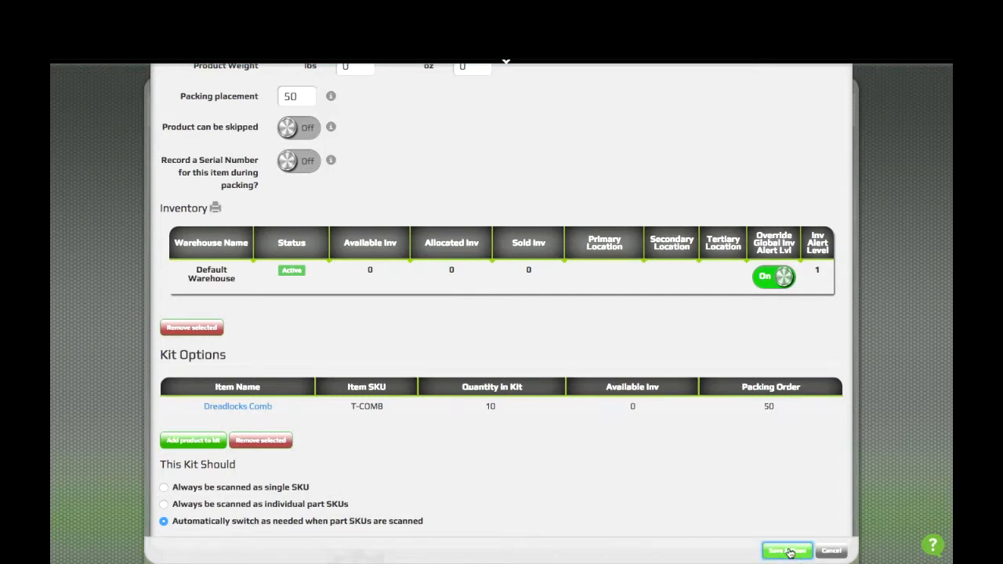
click(789, 550)
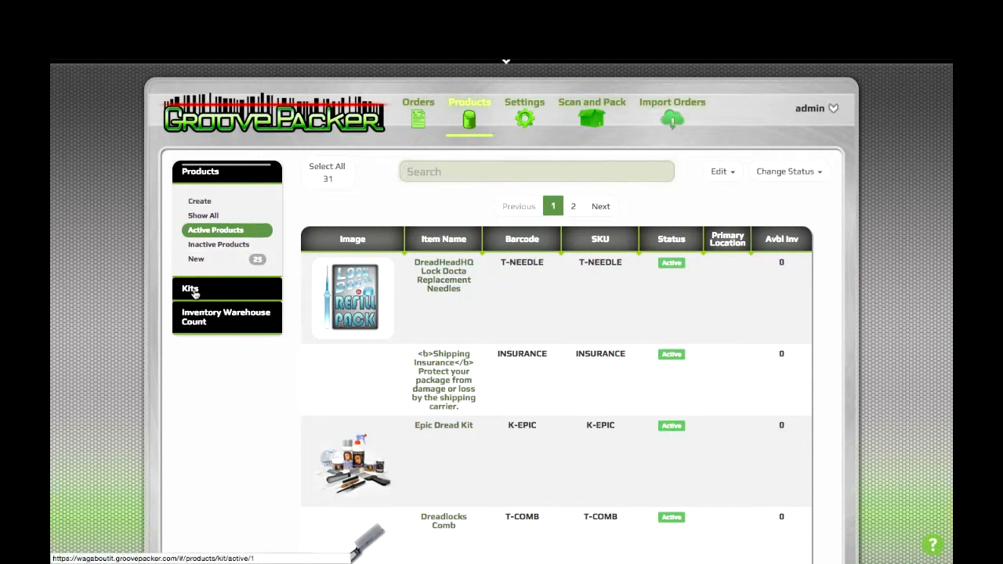
click(189, 288)
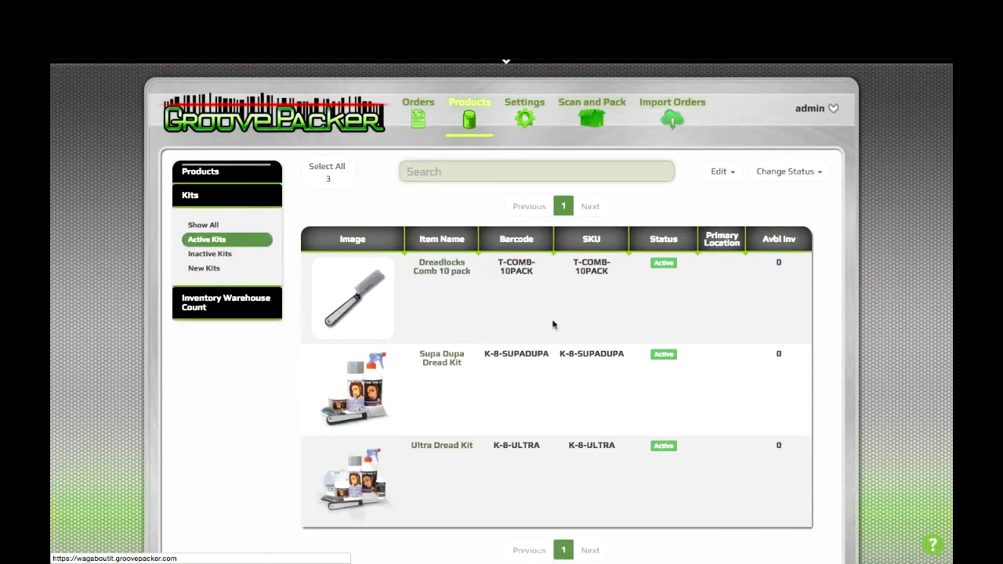